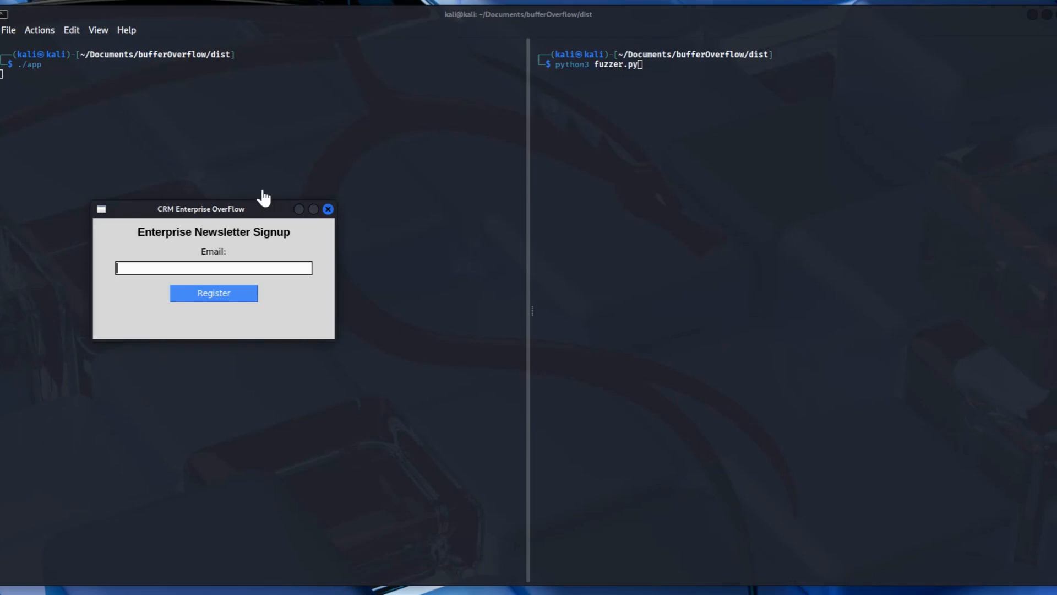
{"action": "mouse_move", "coordinate": [231, 149]}
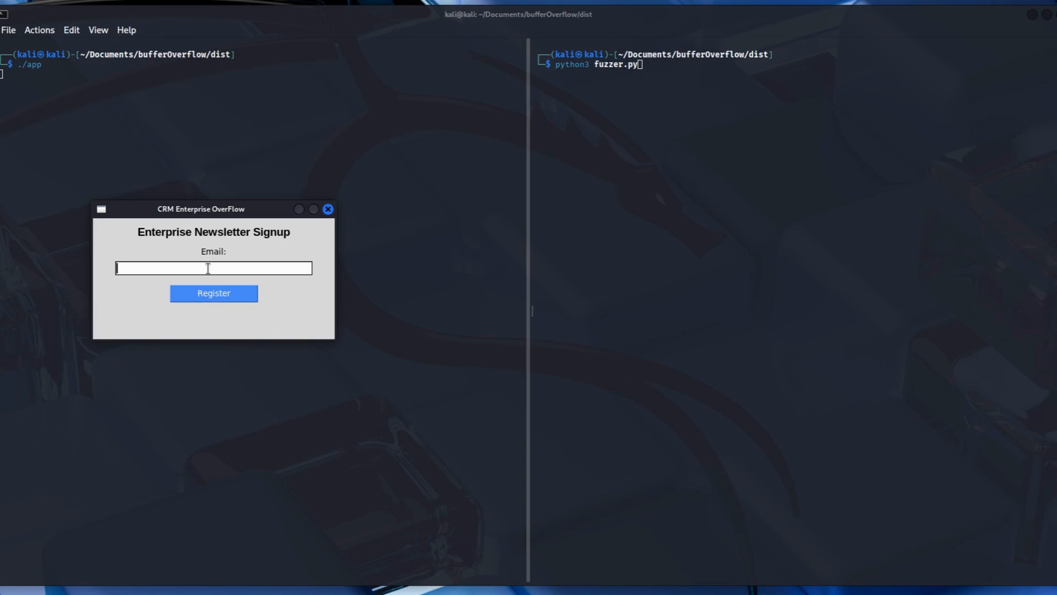
{"action": "type", "text": "test@tested.com"}
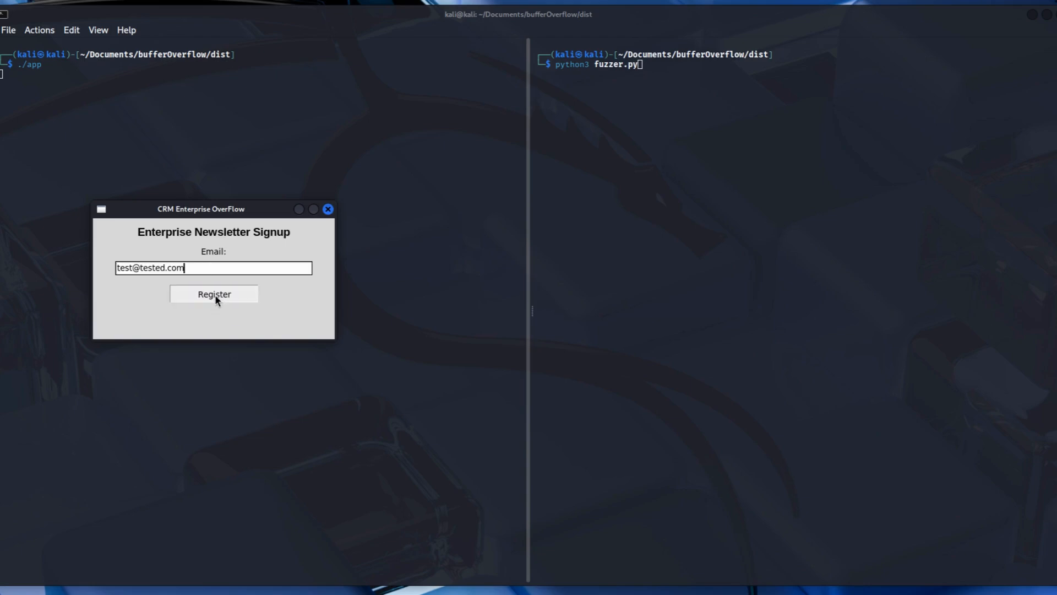
{"action": "left_click", "coordinate": [213, 294]}
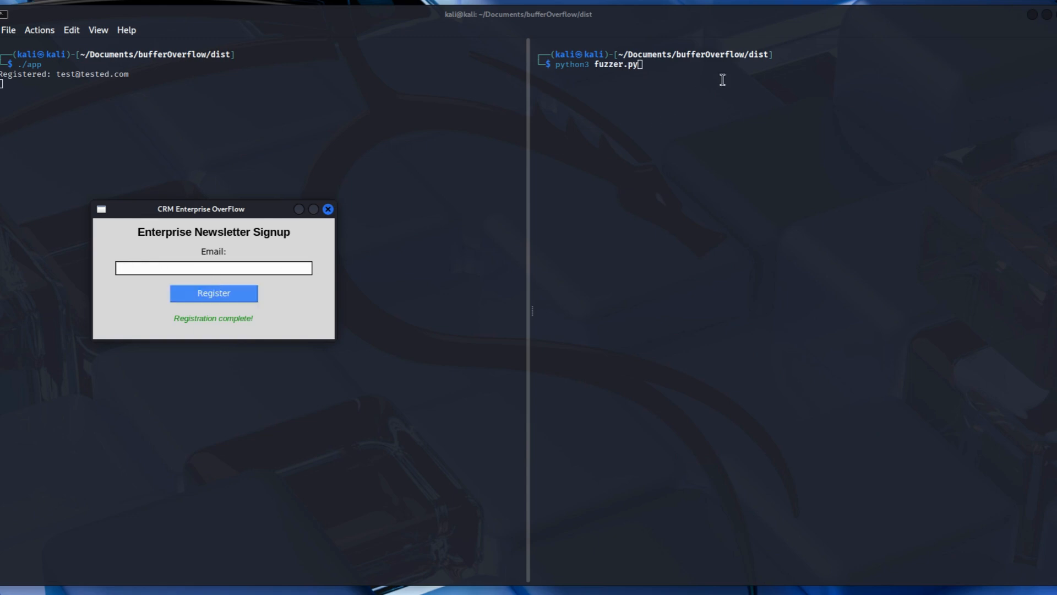
{"action": "key", "text": "Return"}
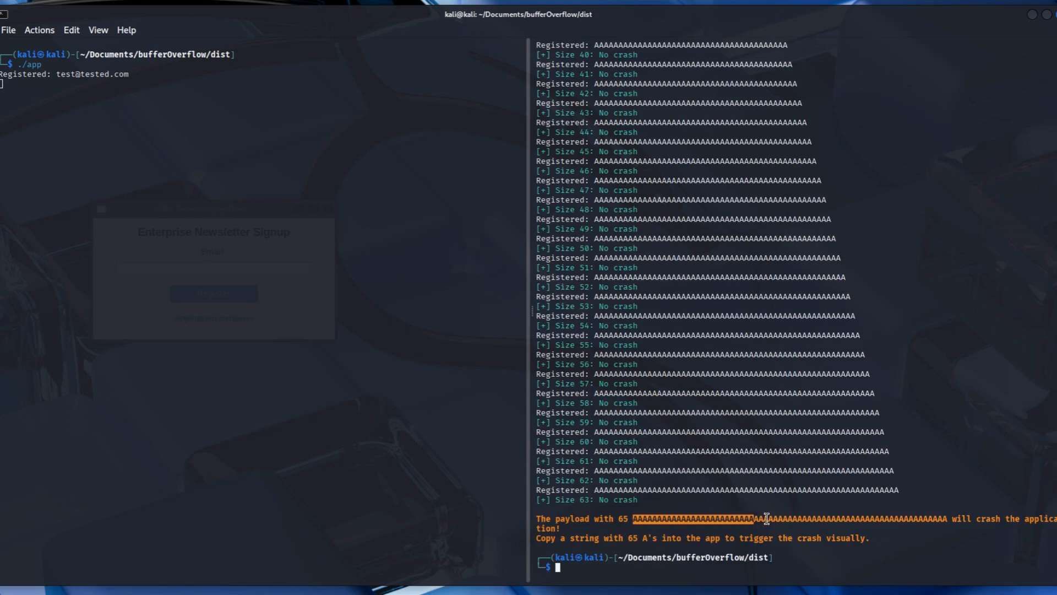
Copy the 65-character payload of A's and register it as the email, crashing the app
{"action": "right_click", "coordinate": [766, 518]}
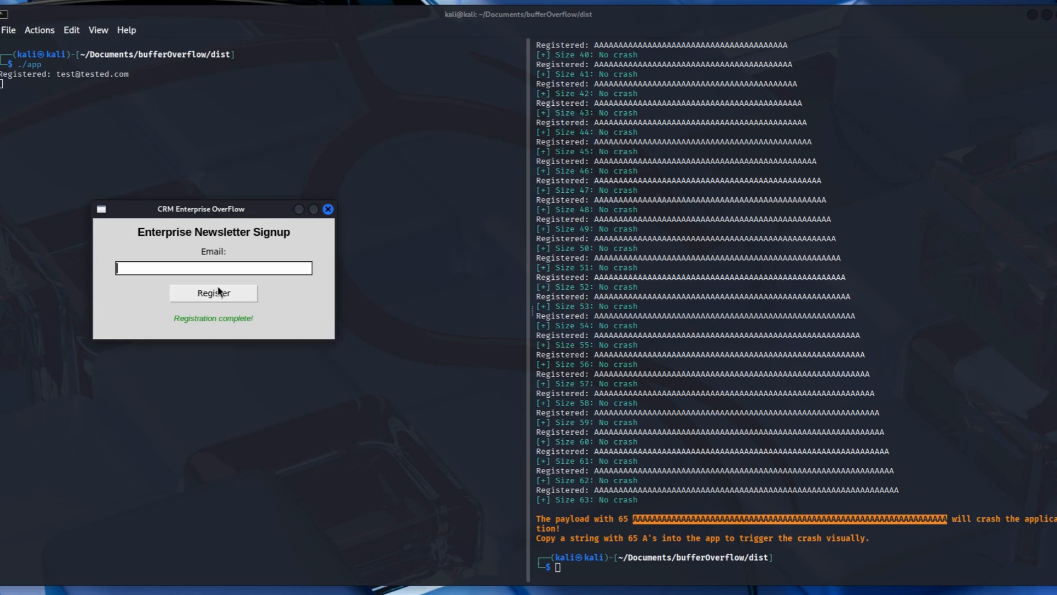
{"action": "left_click", "coordinate": [213, 292]}
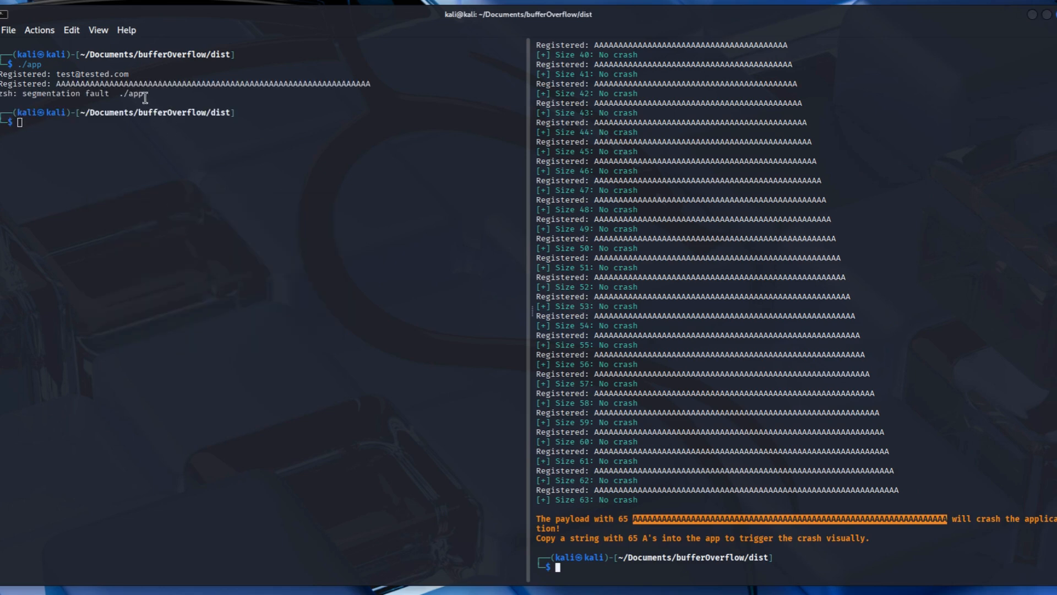